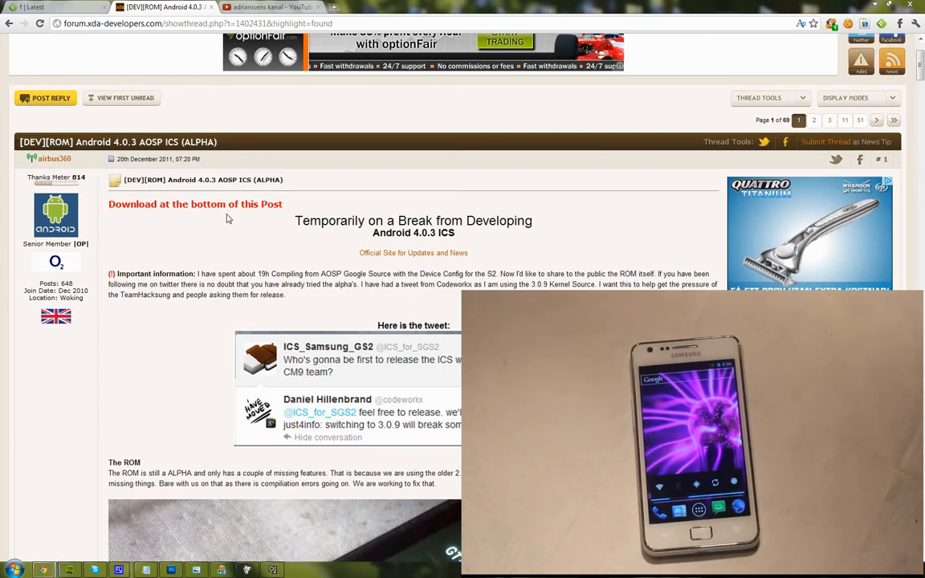
# Scroll the file-open dialog to show the LA-PUBLIC (H:) drive contents.
pyautogui.scroll(-3)
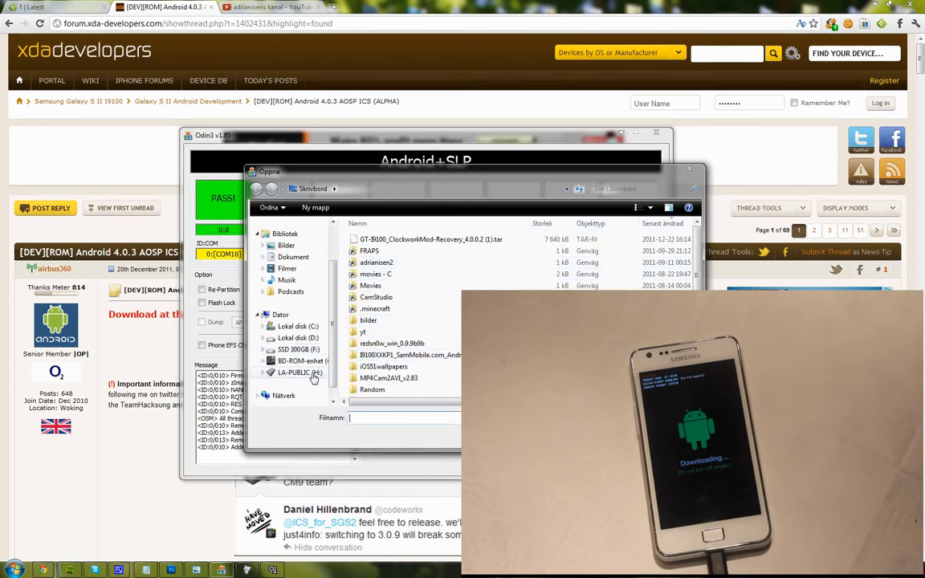
# Load a file from LA-PUBLIC (H:) › I9100XXKP2 folder as the phone firmware.
pyautogui.doubleClick(303, 372)
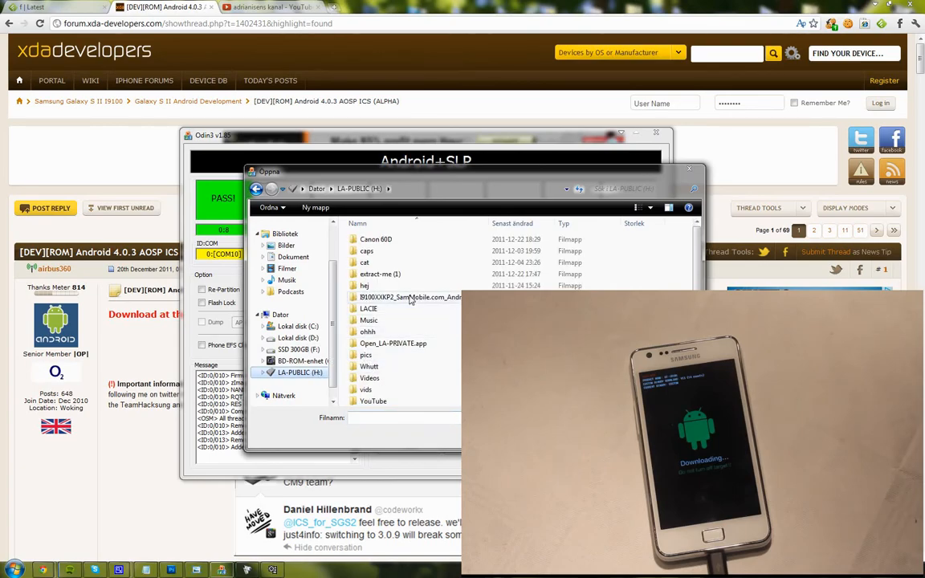
pyautogui.doubleClick(409, 297)
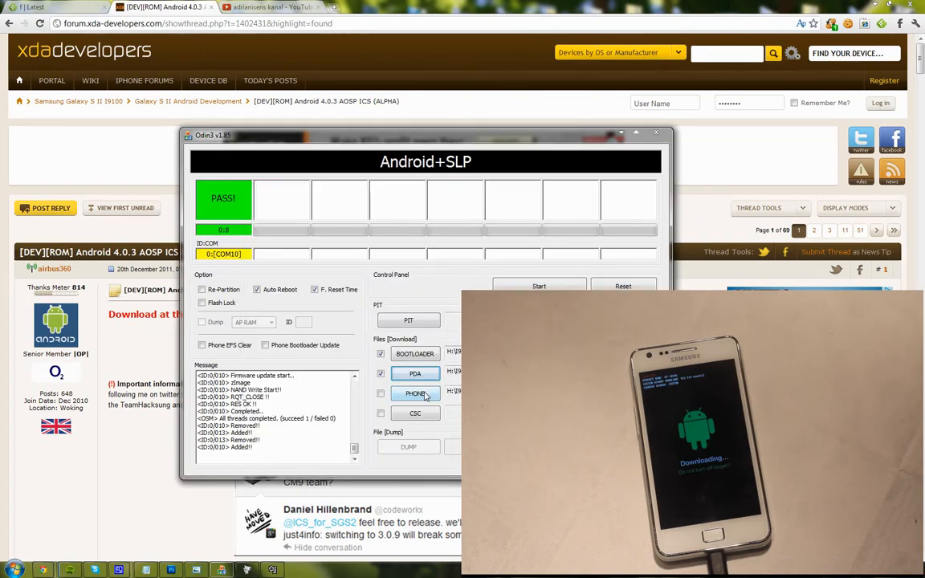
pyautogui.click(414, 394)
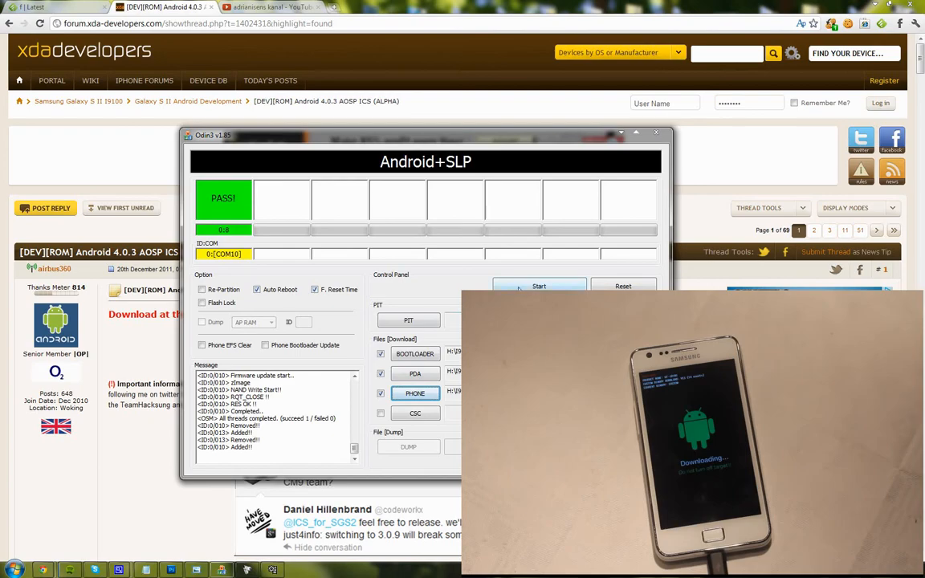
# Start flashing the loaded firmware to the Galaxy S2 on COM10 and wait for PASS.
pyautogui.click(538, 286)
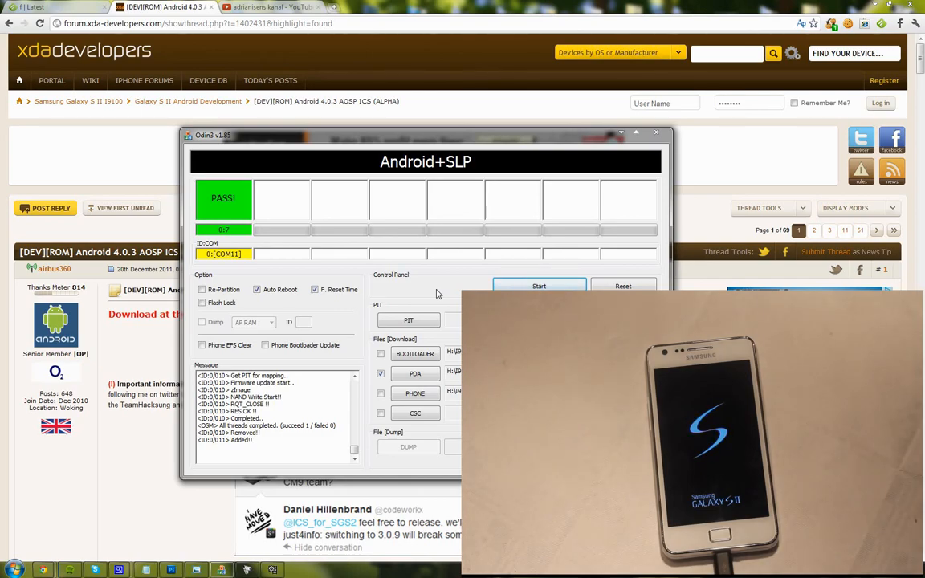
# Close Odin3 and bring up the Windows Start menu over the XDA ICS thread.
pyautogui.click(655, 132)
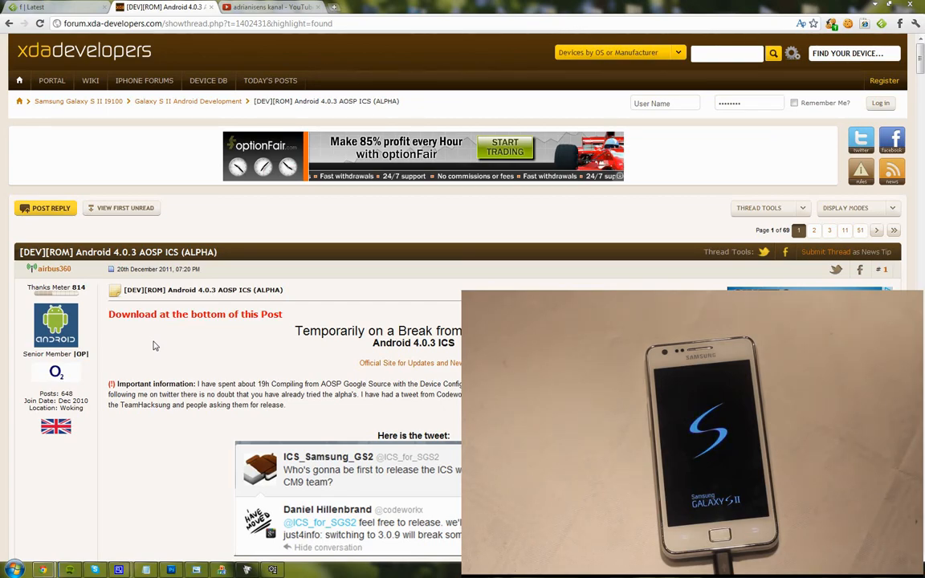
pyautogui.click(7, 568)
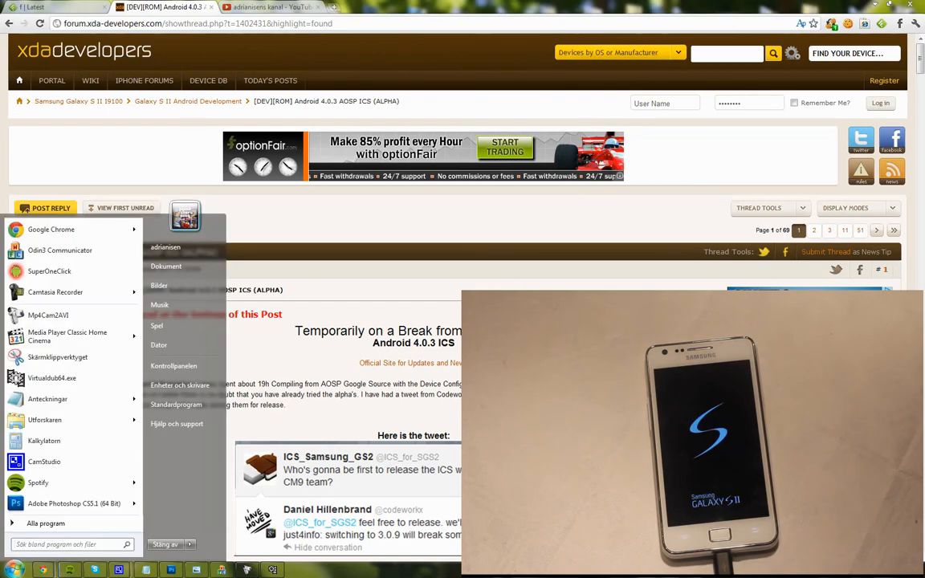